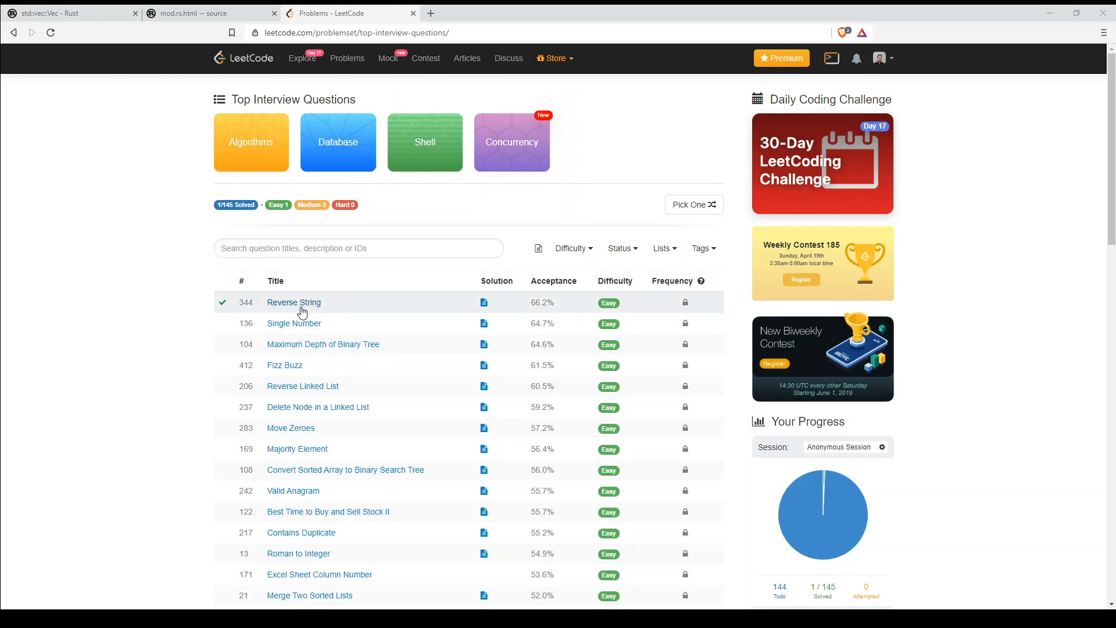
mouse_move(203, 93)
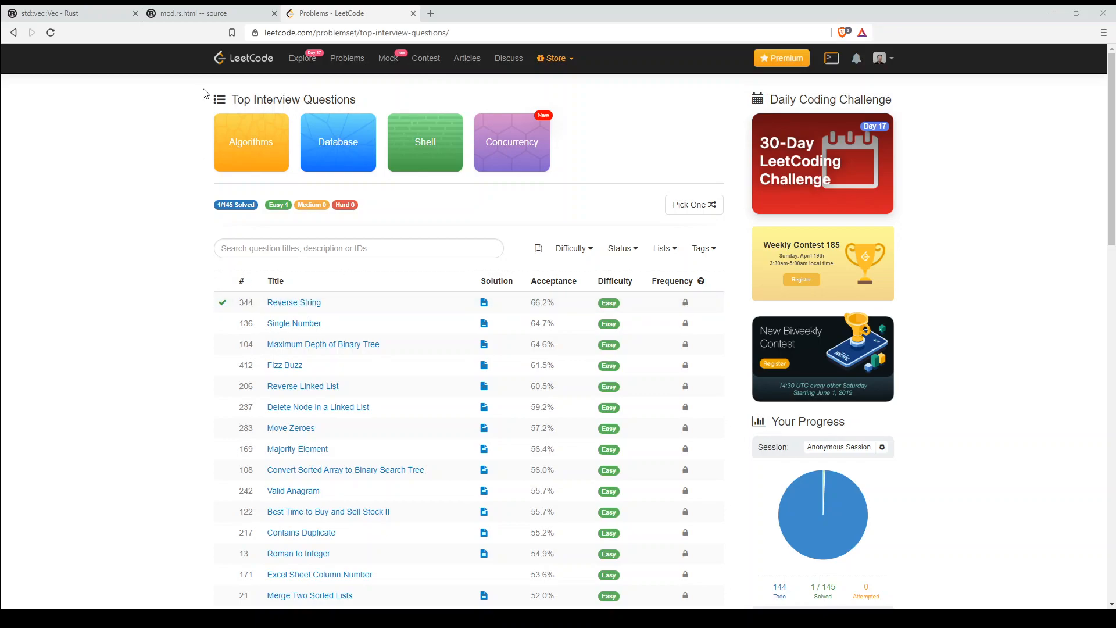
Step: Open Reverse String and replace the Rust reverse_string body with s.reverse();
click(356, 33)
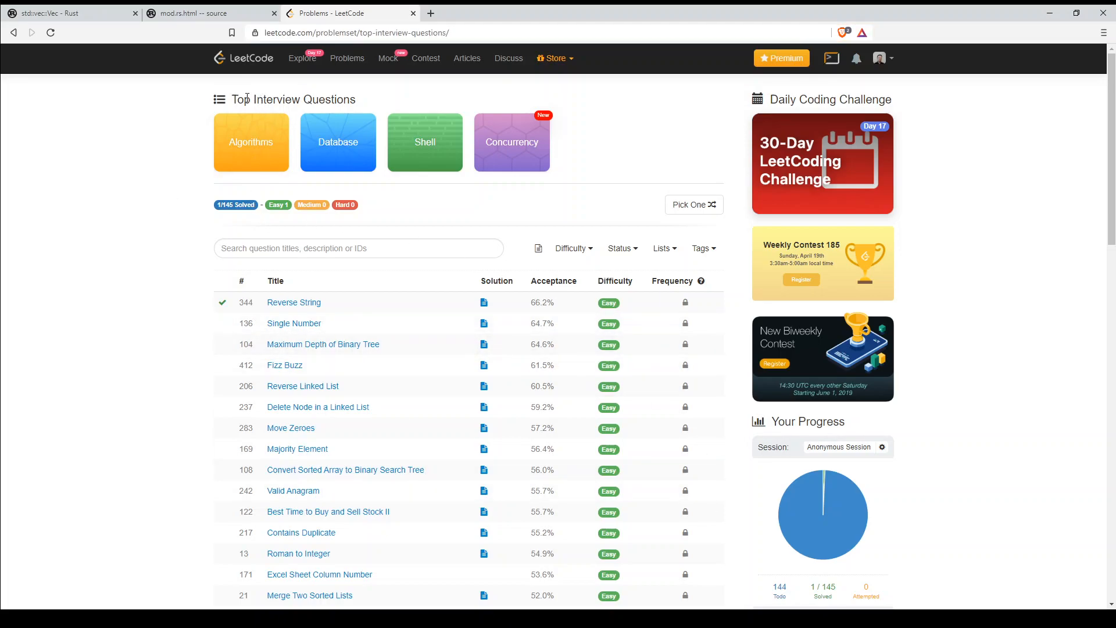
mouse_move(301, 302)
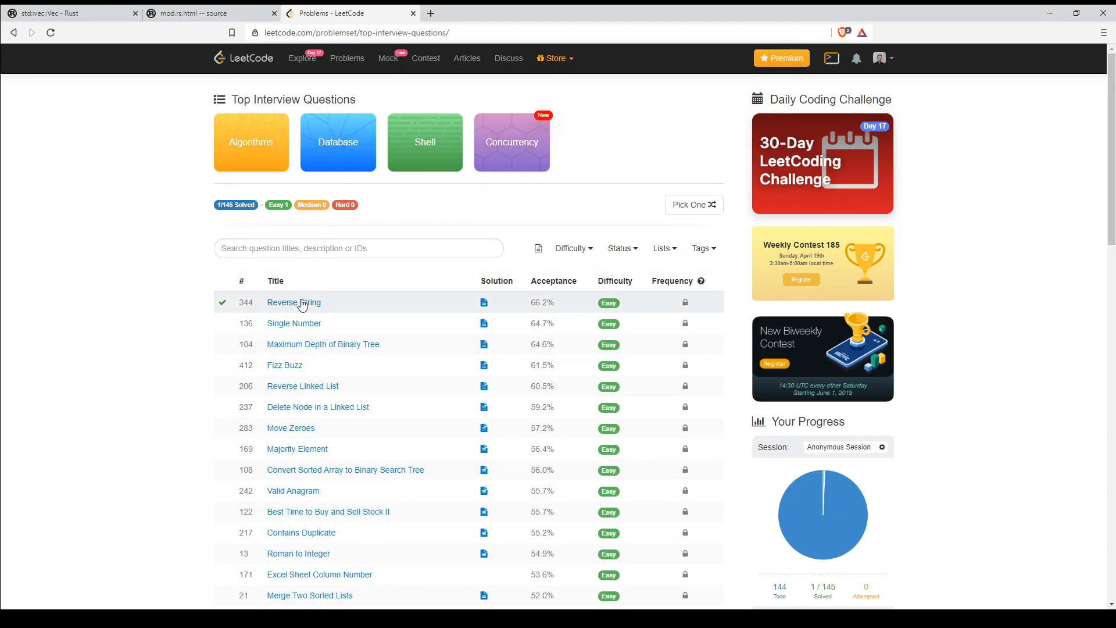
click(293, 301)
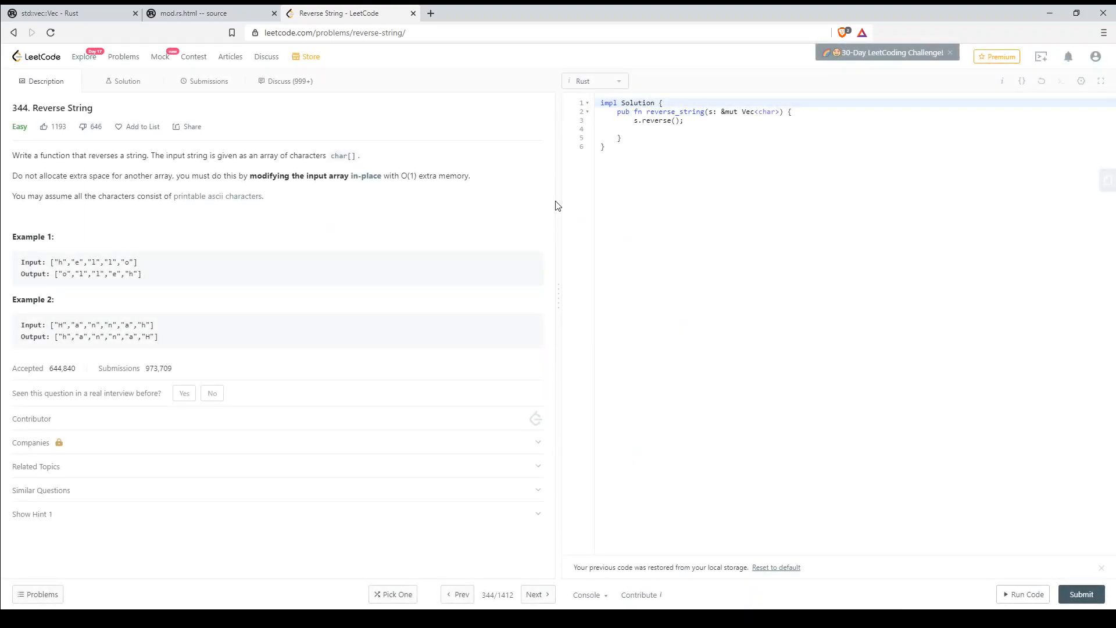
mouse_move(681, 87)
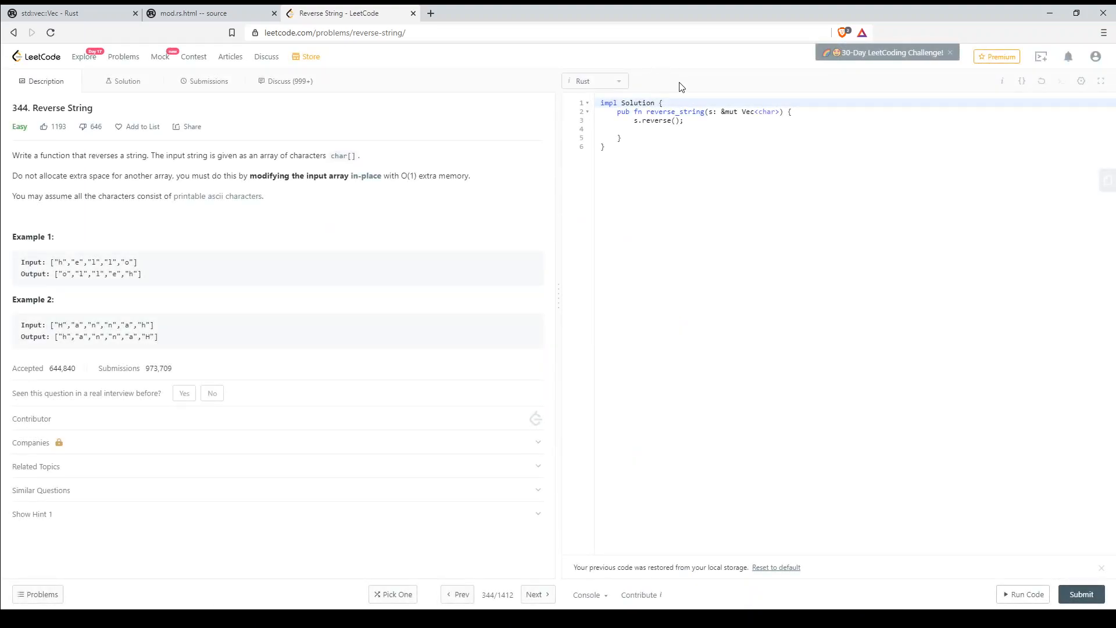
click(729, 129)
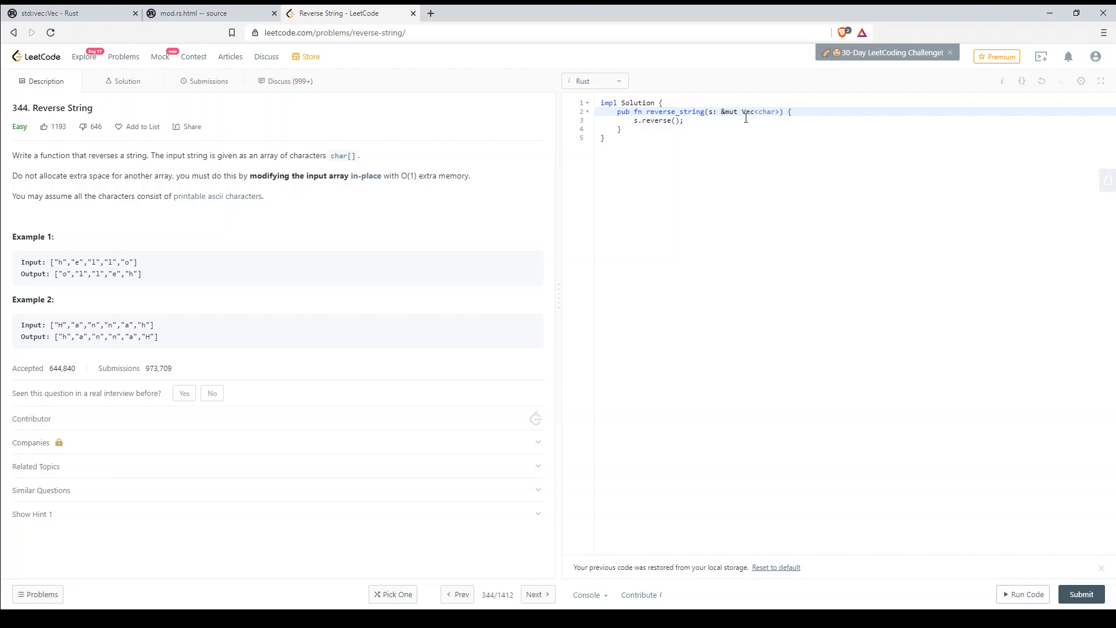
double_click(748, 112)
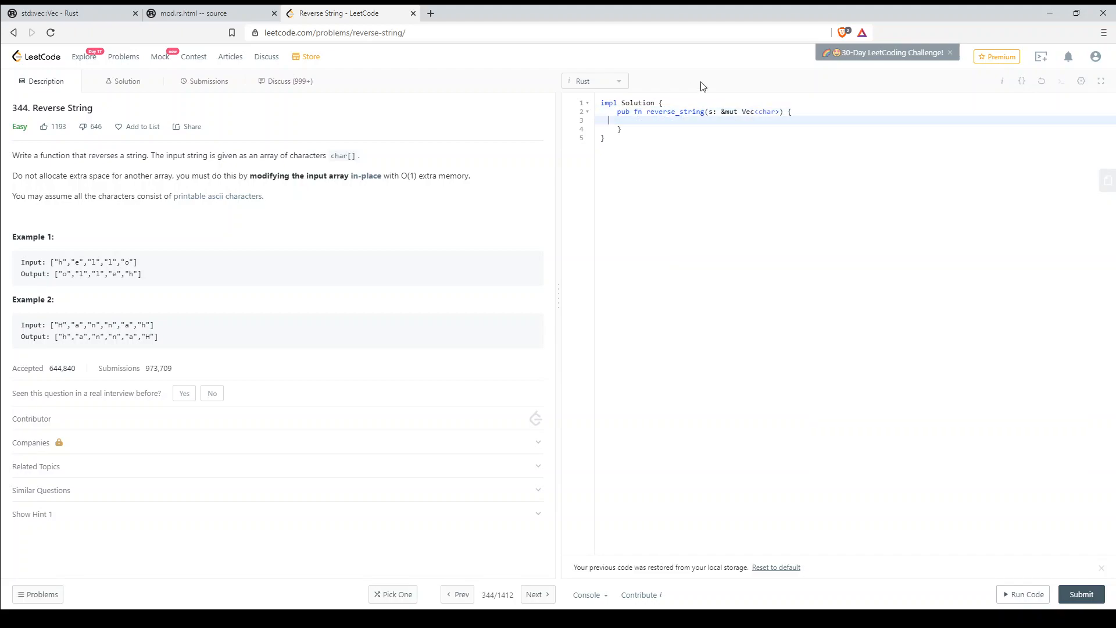
text(s)
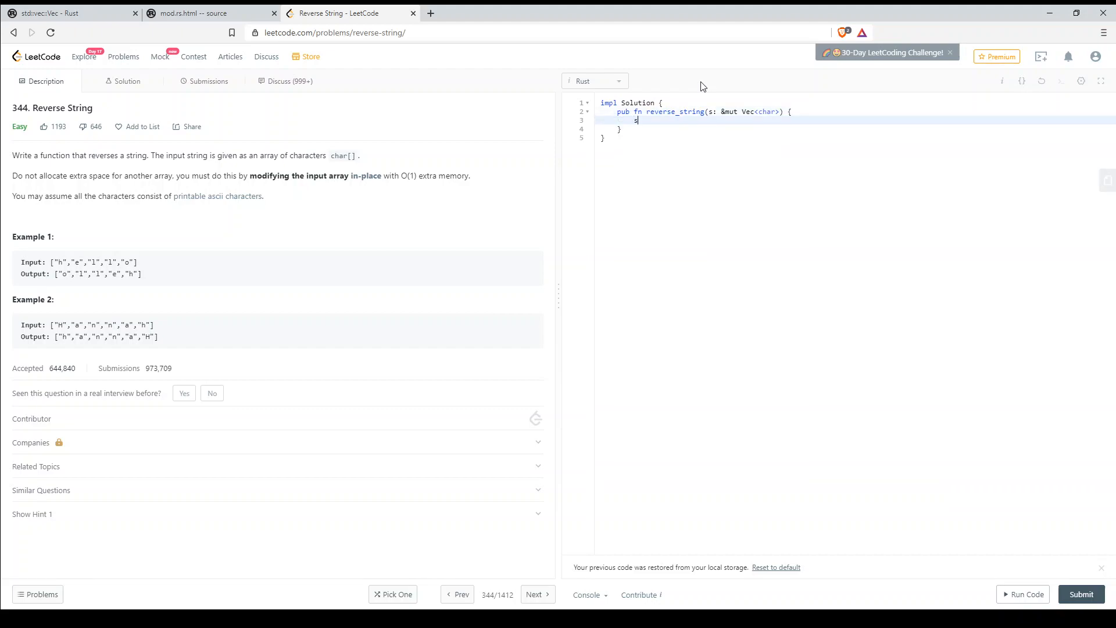
text(.reverse)
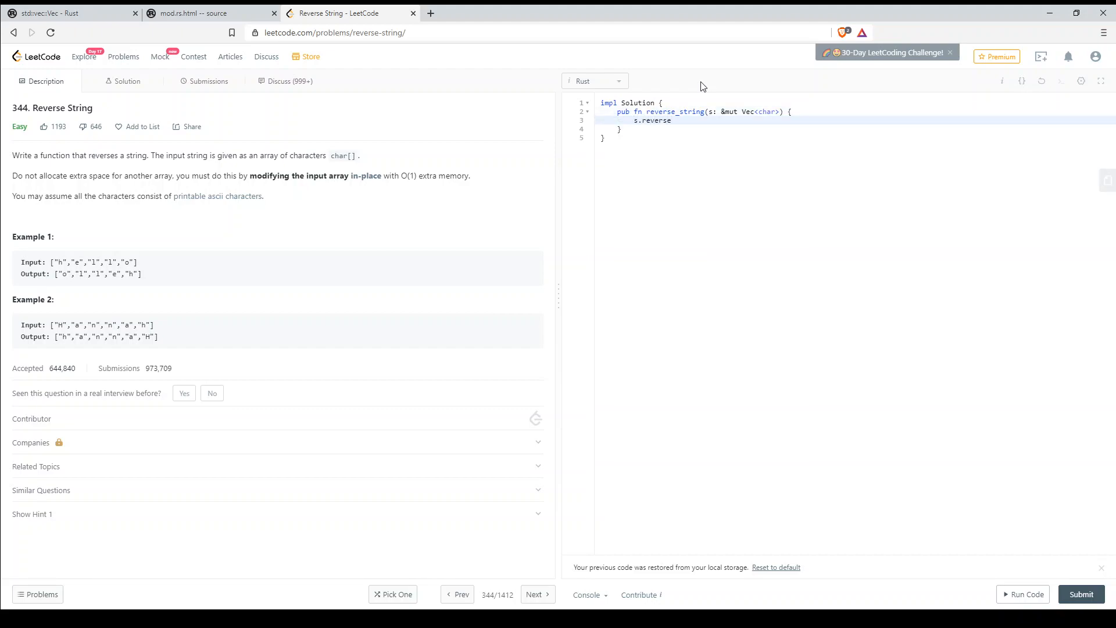
text(())
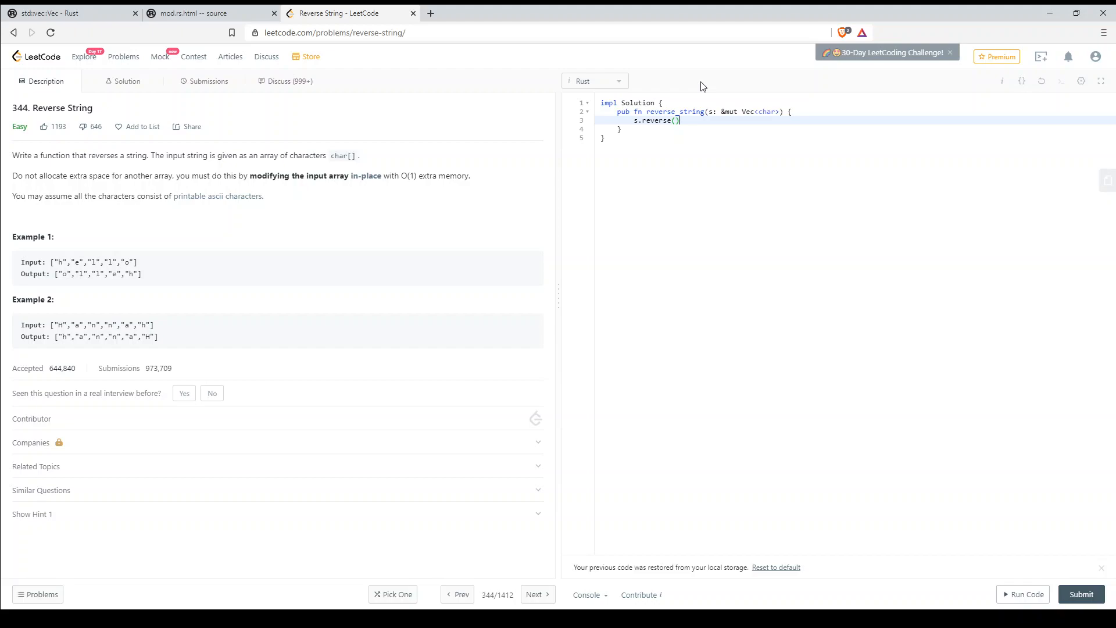
text(;)
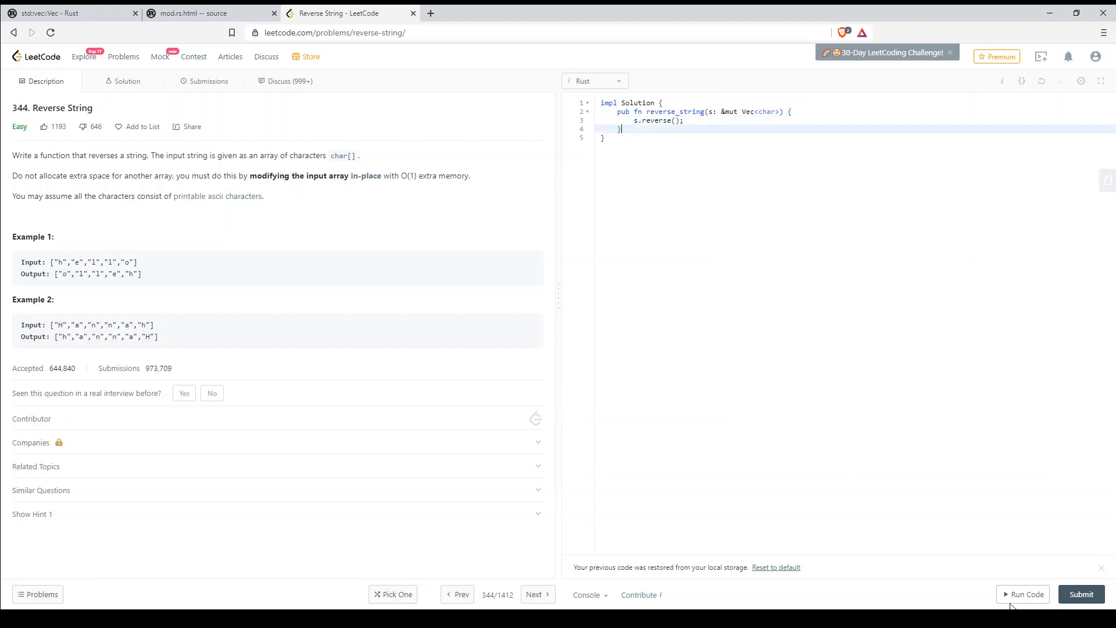
Step: Run the s.reverse() solution on the sample test case
click(1026, 594)
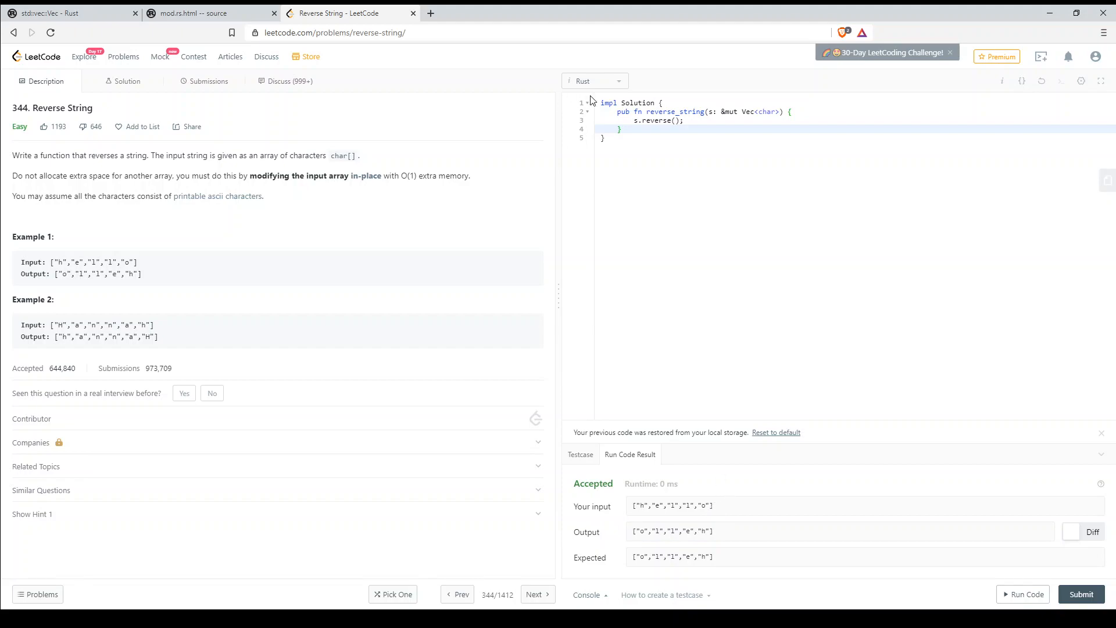
mouse_move(622, 526)
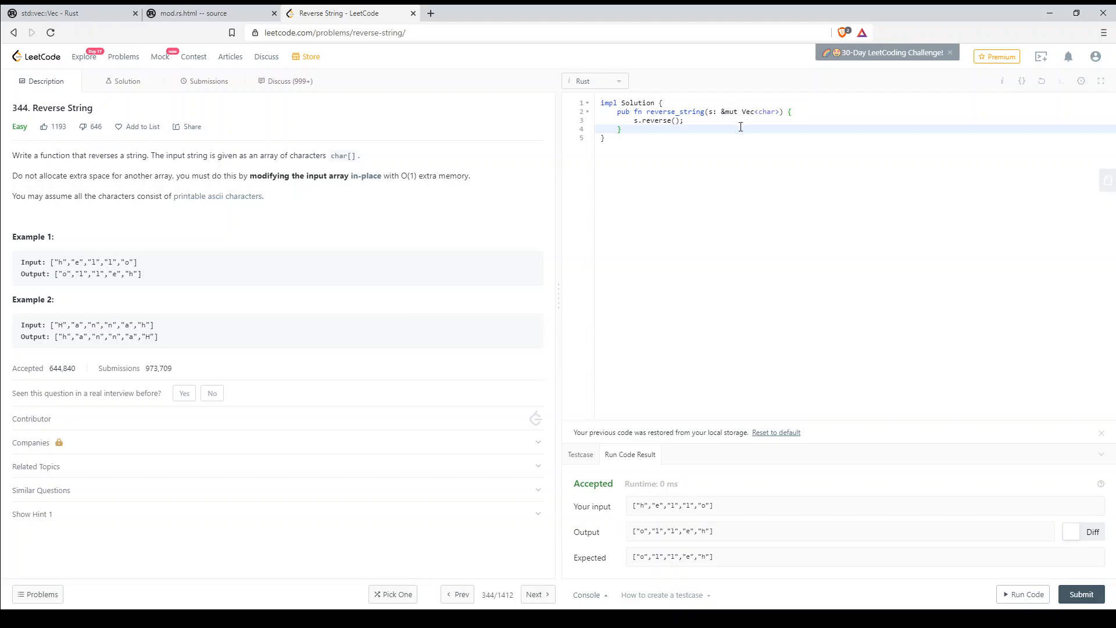
mouse_move(585, 294)
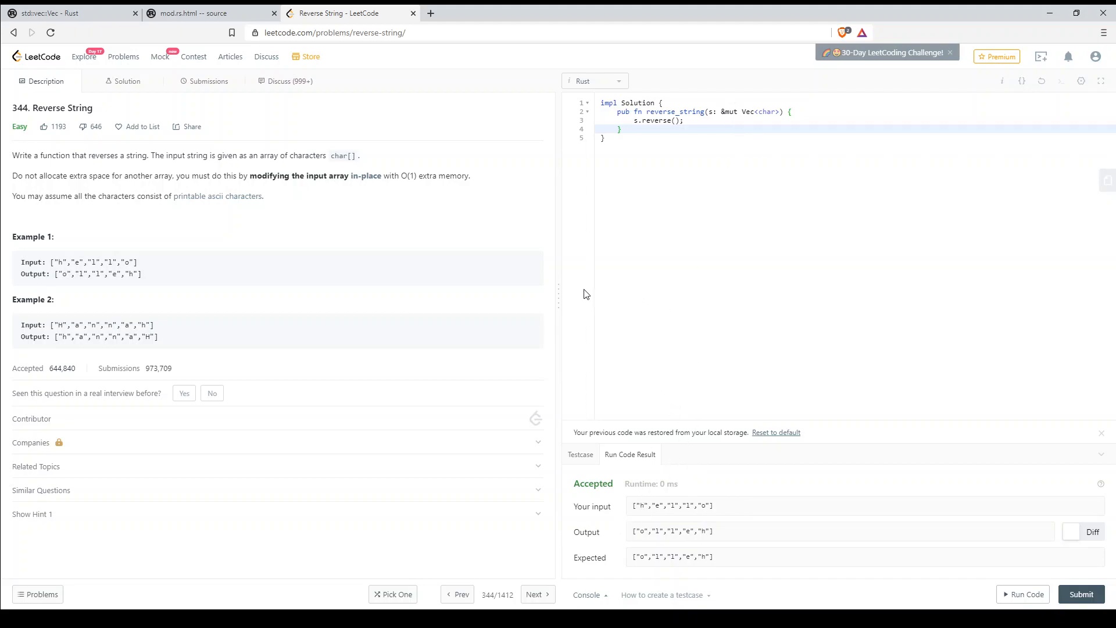
mouse_move(586, 290)
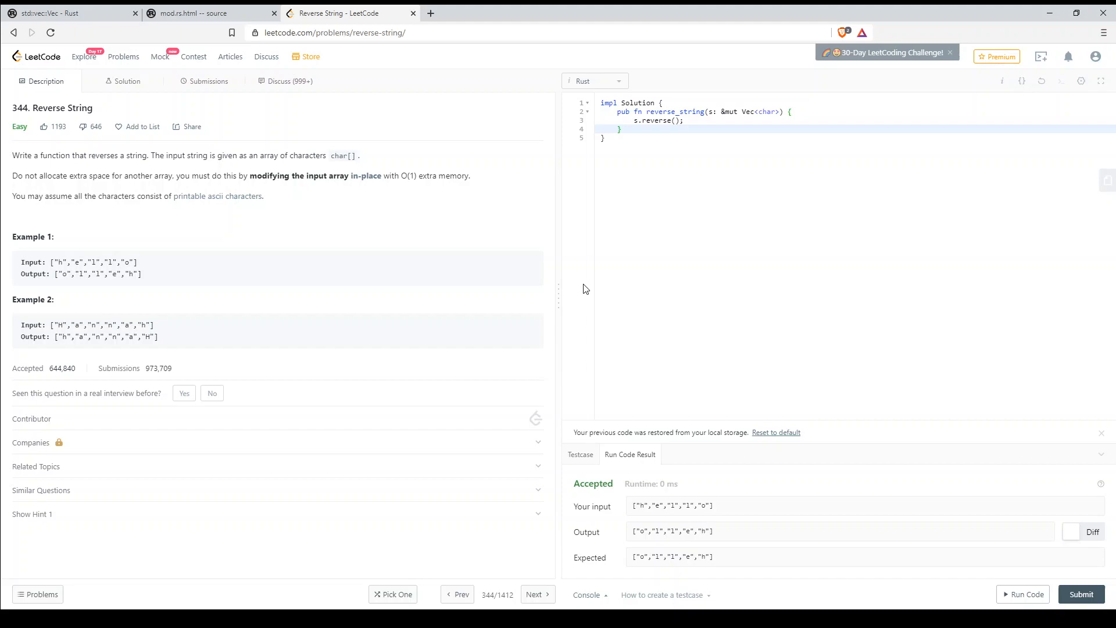
mouse_move(426, 38)
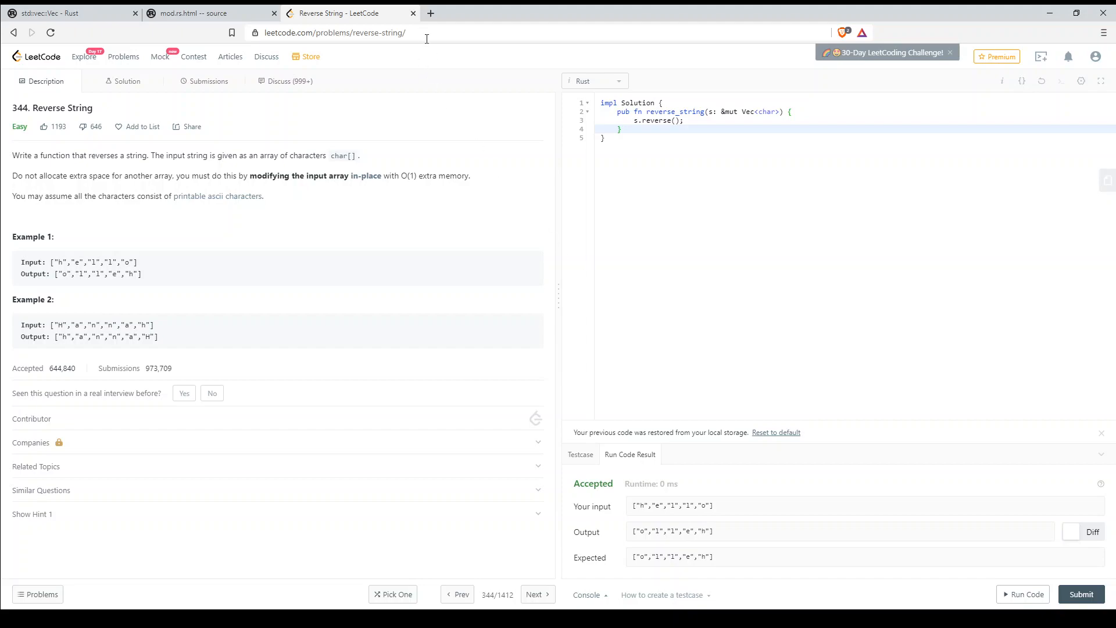
Step: In the Rust Vec docs, find the reverse method in the sidebar and open its source
click(346, 13)
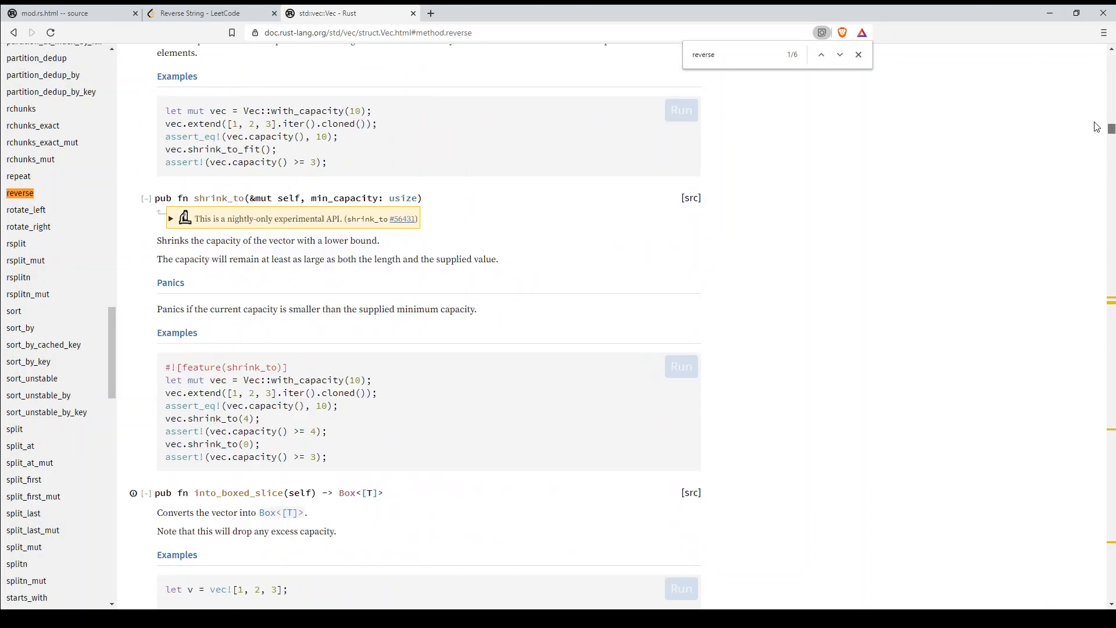
scroll(up, 3)
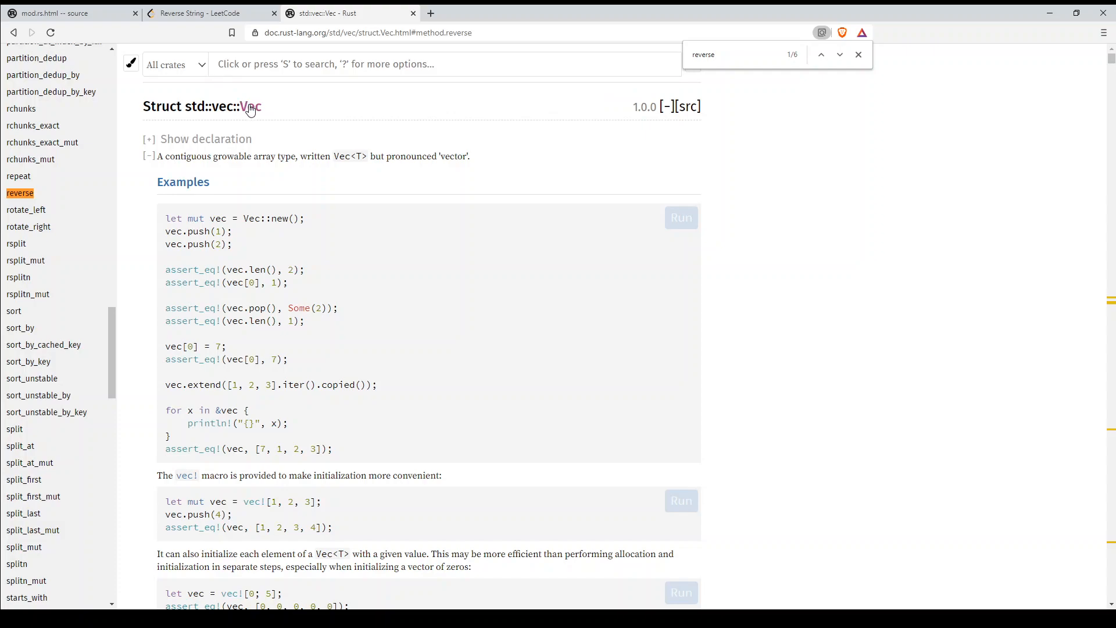
scroll(up, 3)
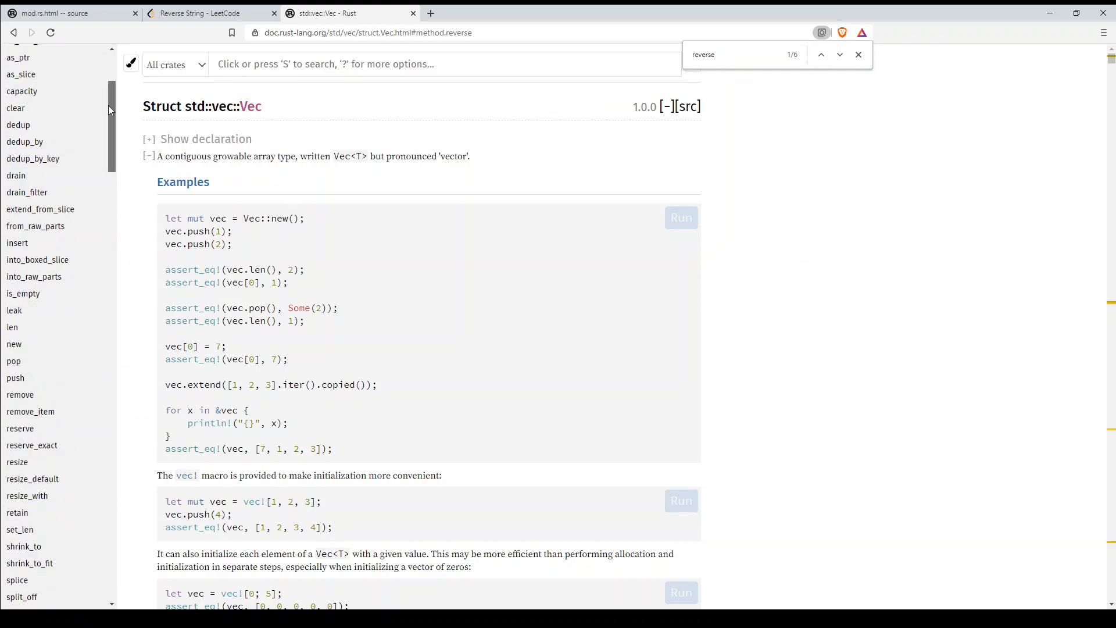
scroll(up, 3)
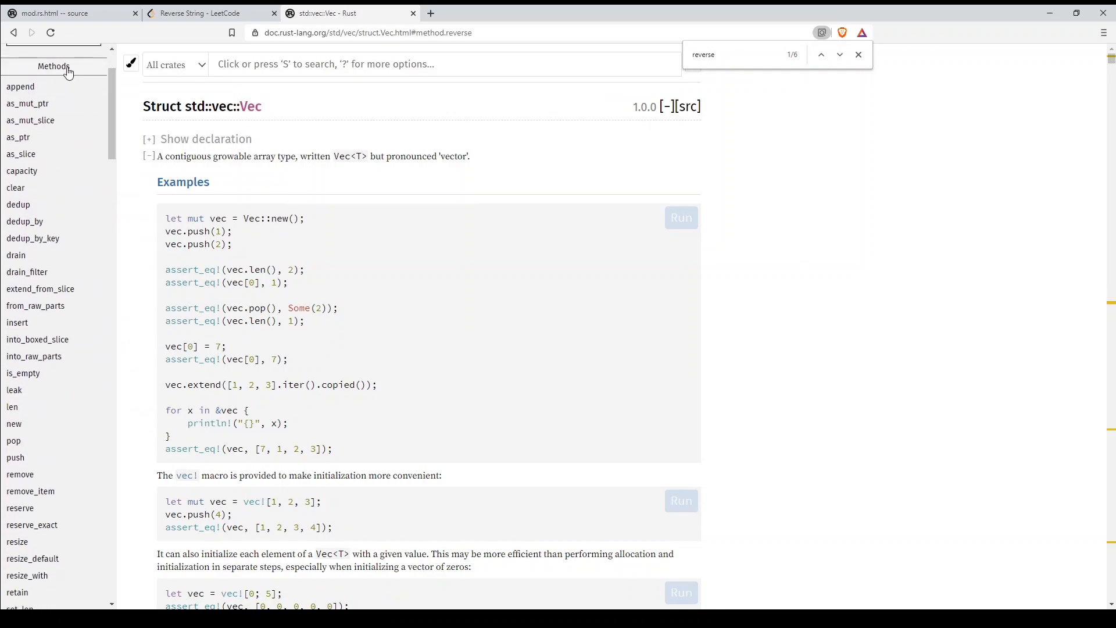
scroll(down, 3)
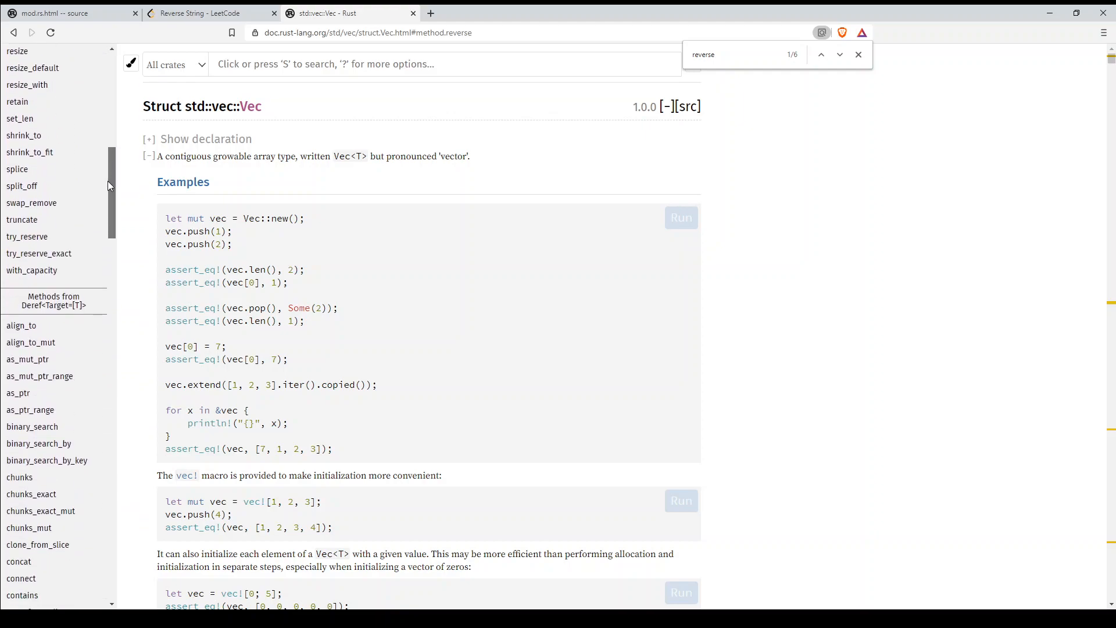
scroll(down, 3)
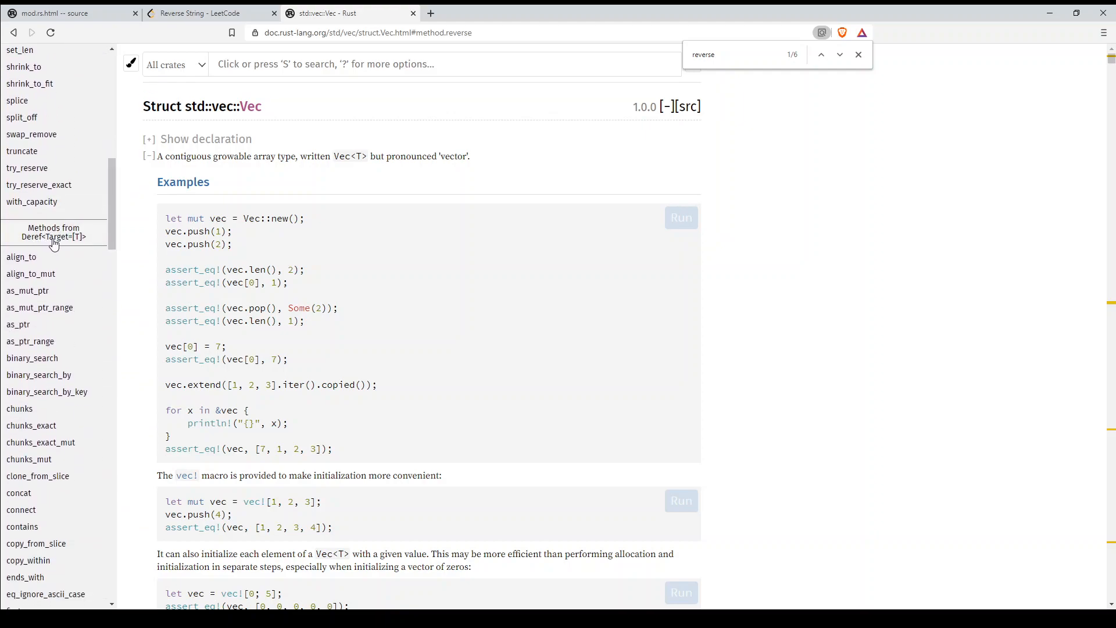
scroll(down, 3)
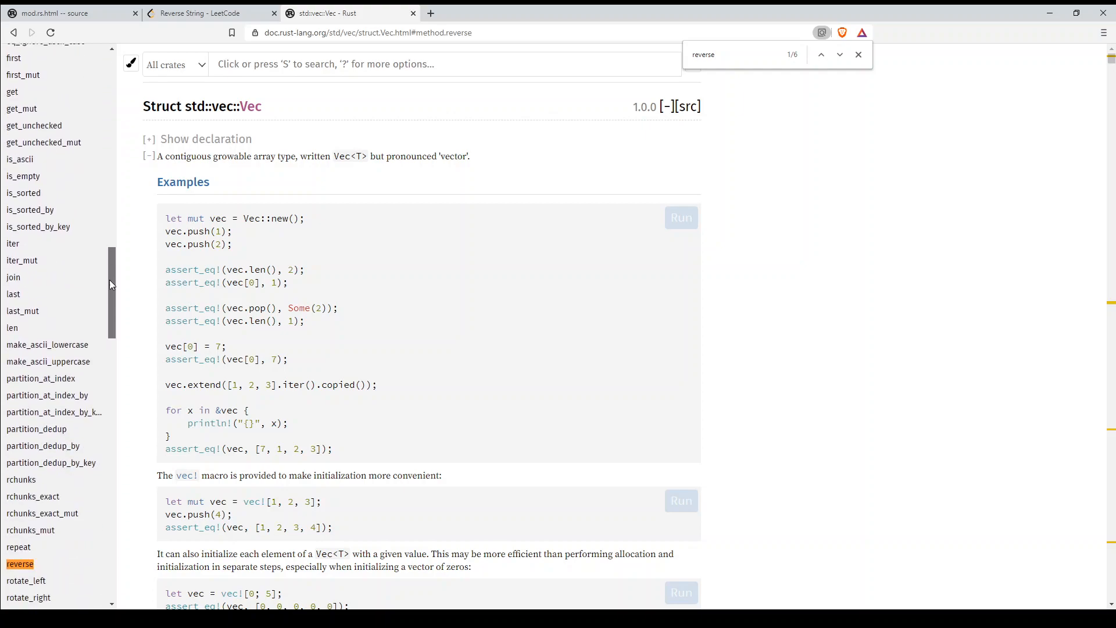
scroll(down, 3)
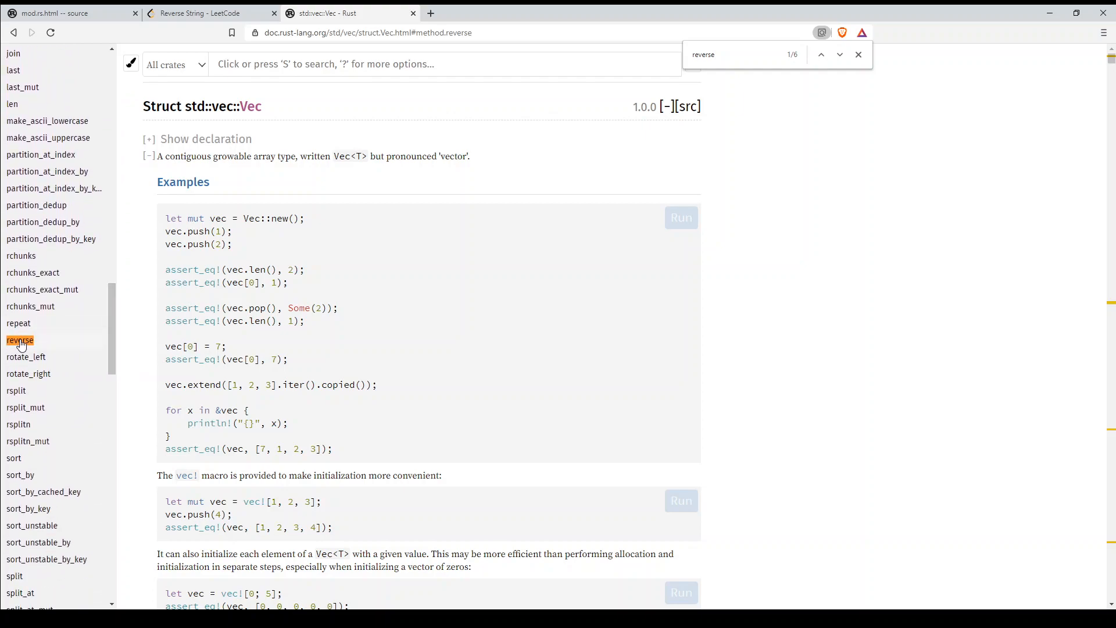
click(20, 340)
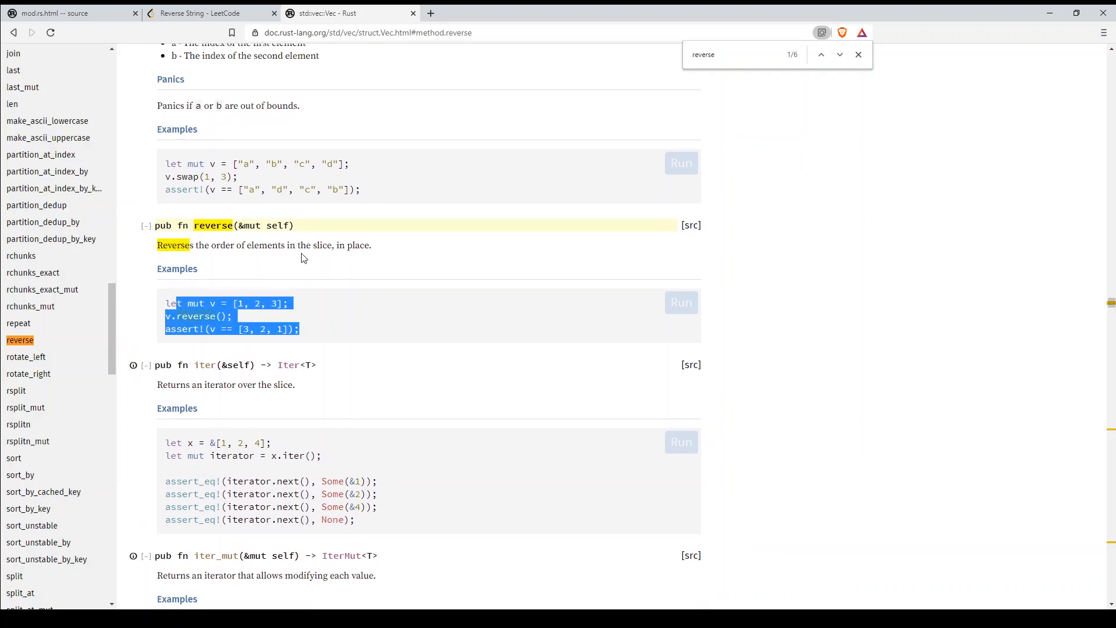
click(690, 225)
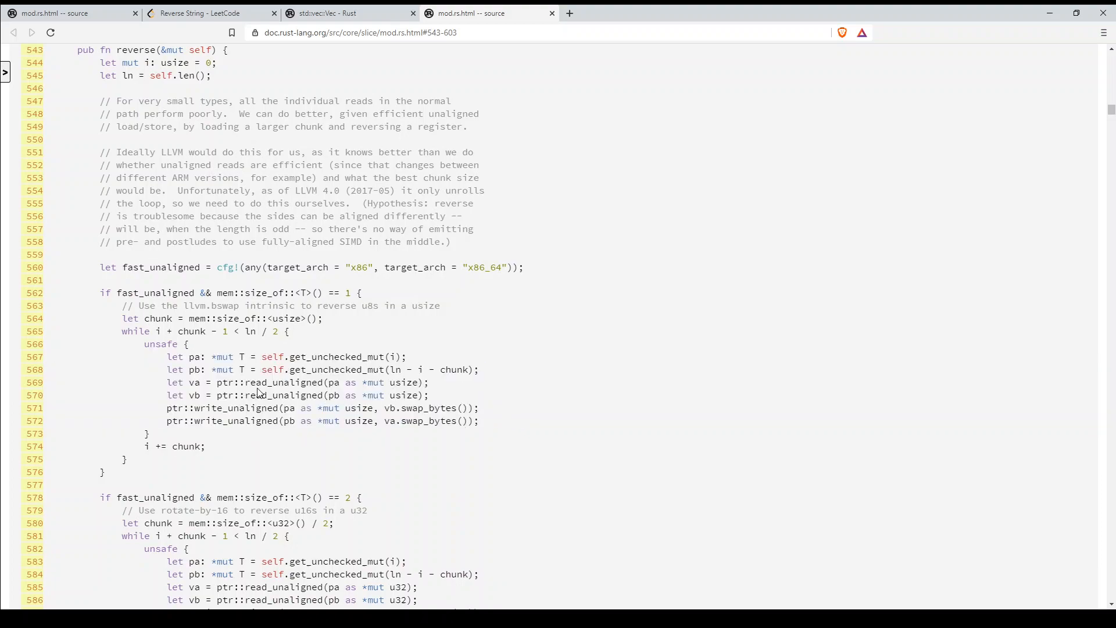
mouse_move(305, 366)
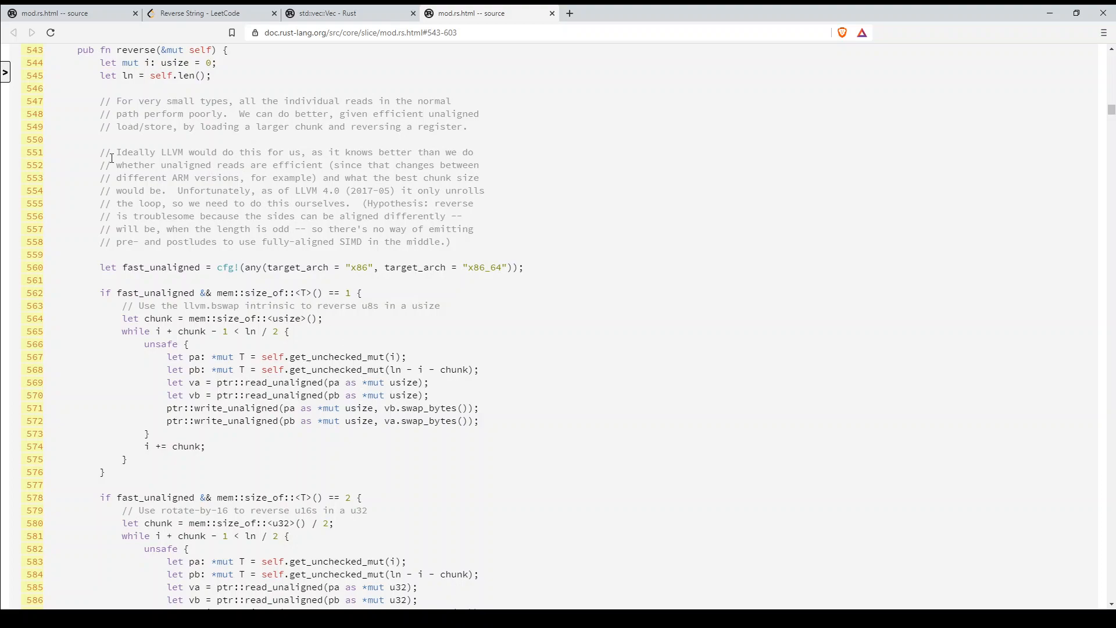
Step: Highlight and clear the LLVM comment in reverse's source, then return to LeetCode
double_click(136, 152)
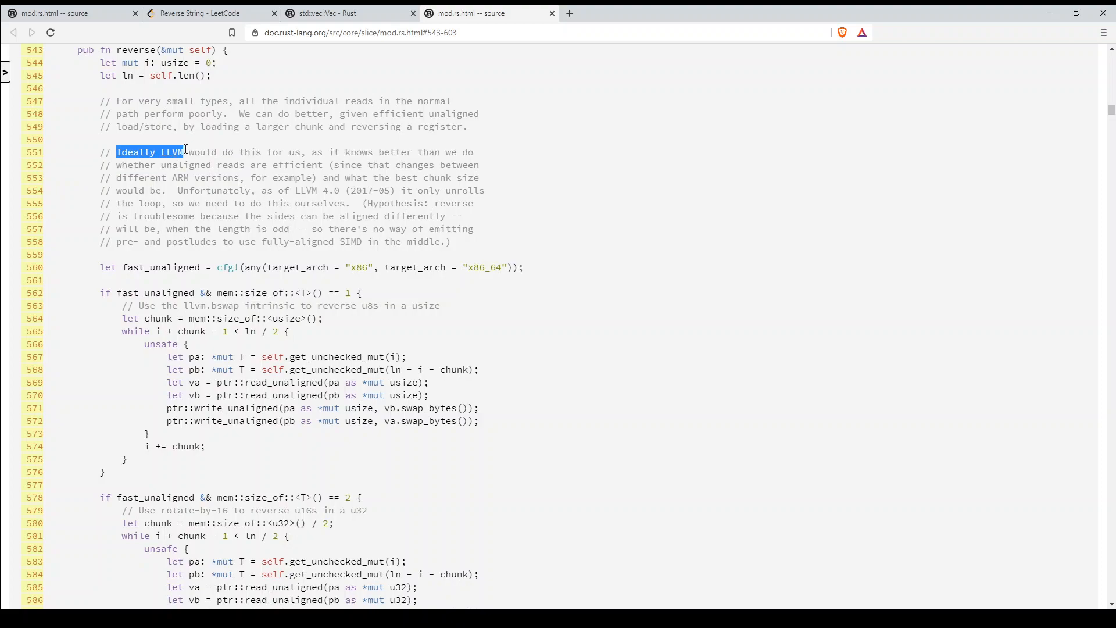
drag(184, 152, 319, 151)
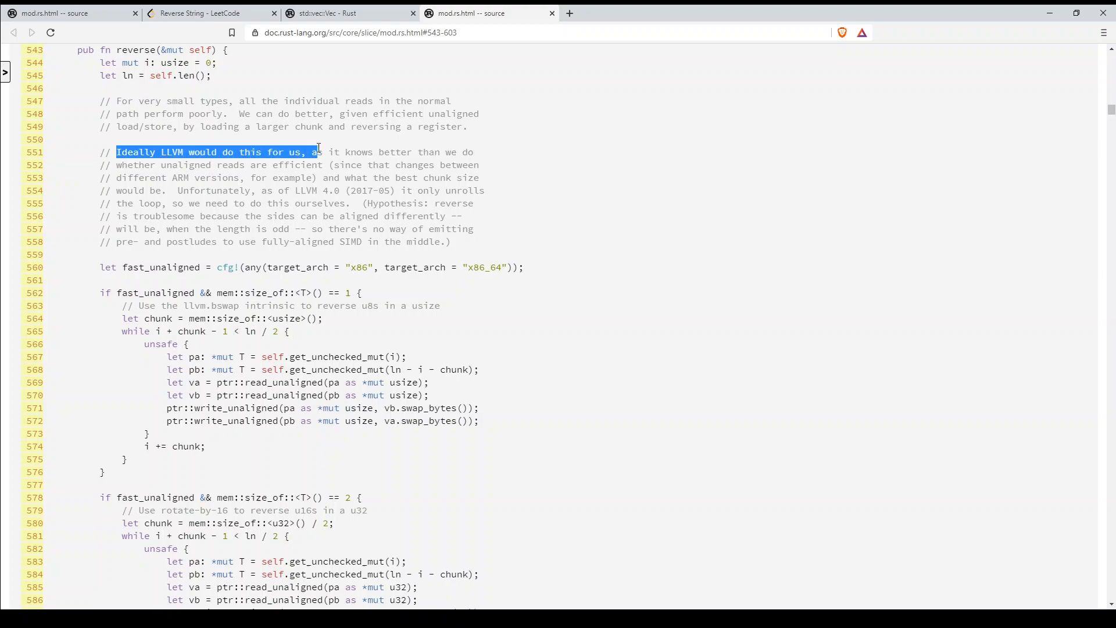
click(556, 327)
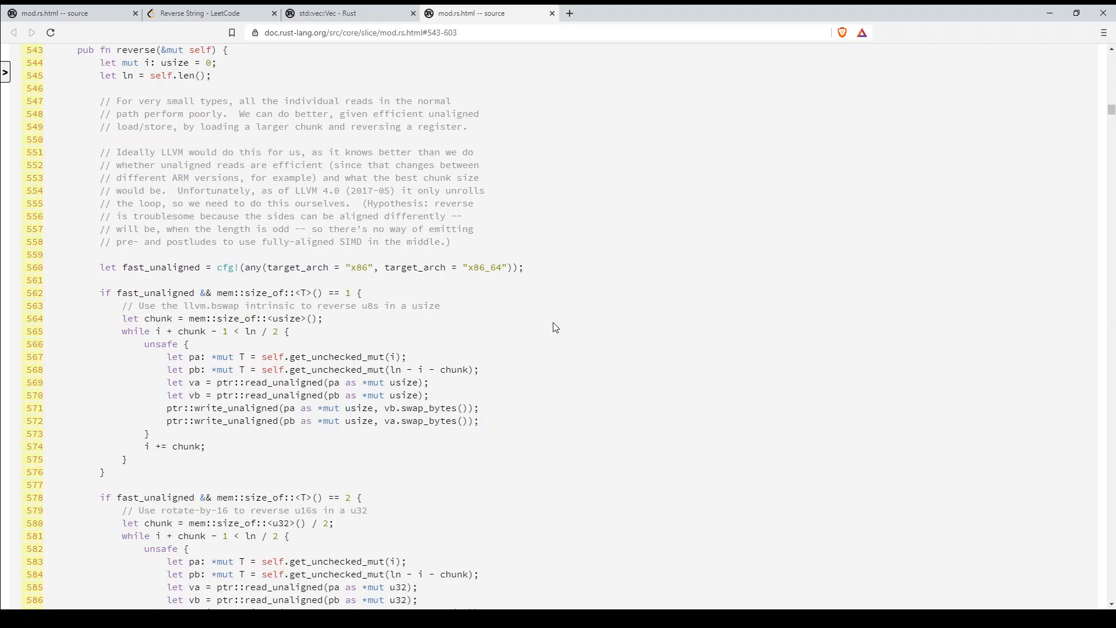
mouse_move(387, 350)
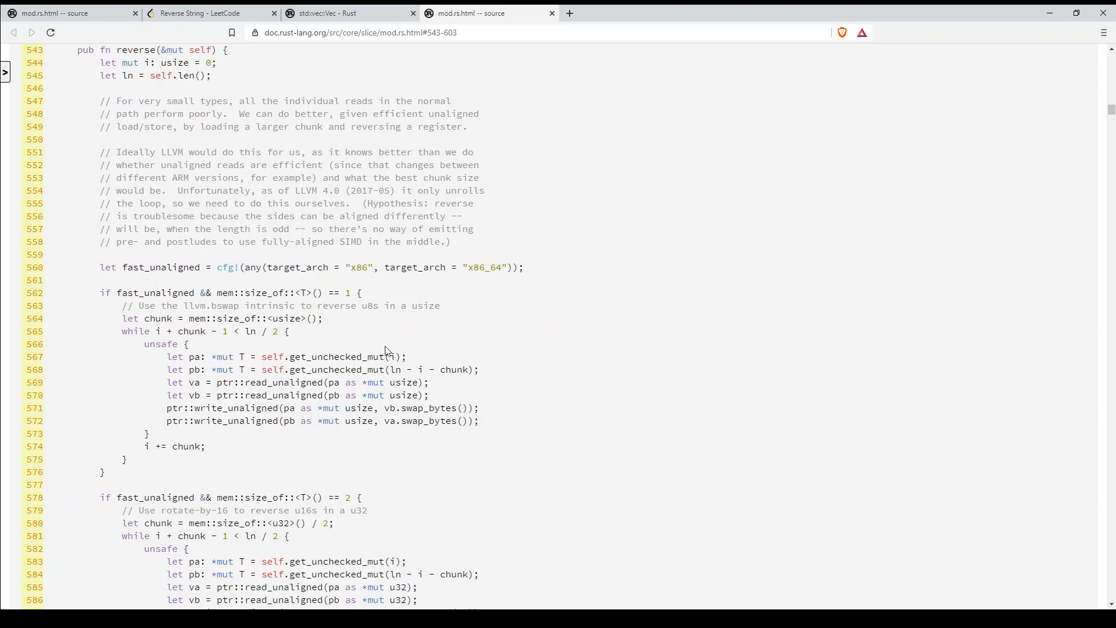
click(206, 13)
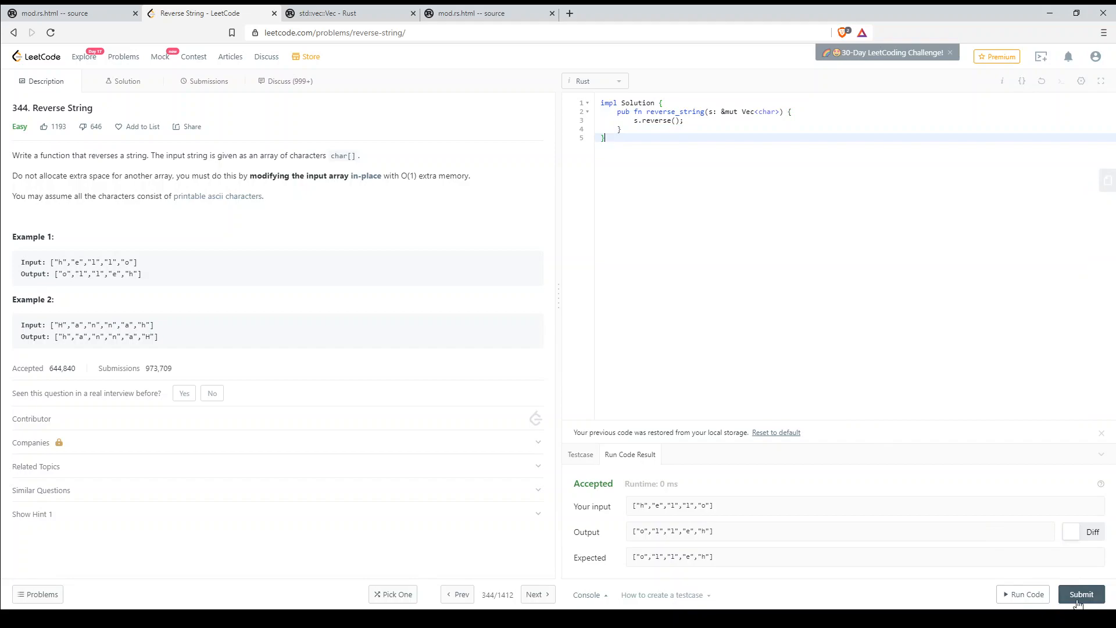
Step: Submit the s.reverse() solution and view its Success result with 16 ms runtime
click(1081, 594)
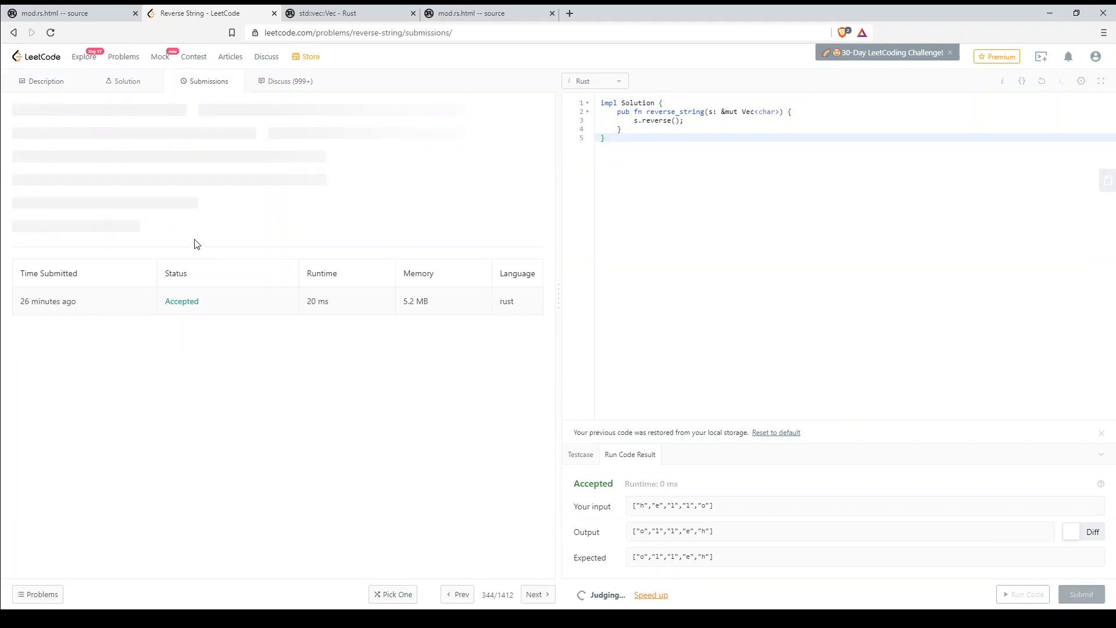
click(1081, 594)
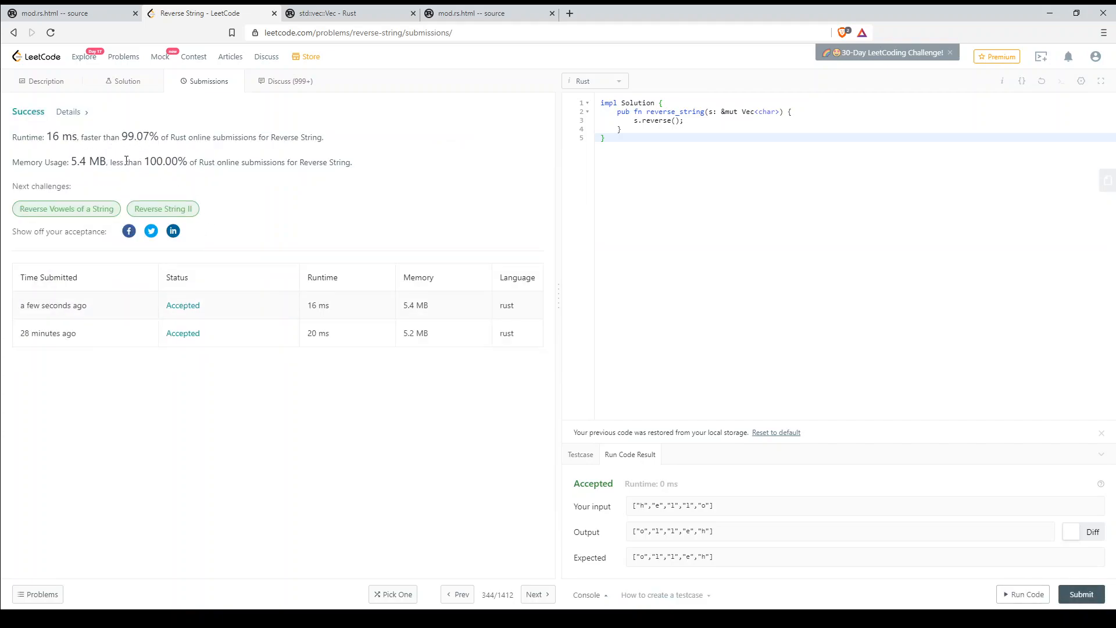
double_click(61, 137)
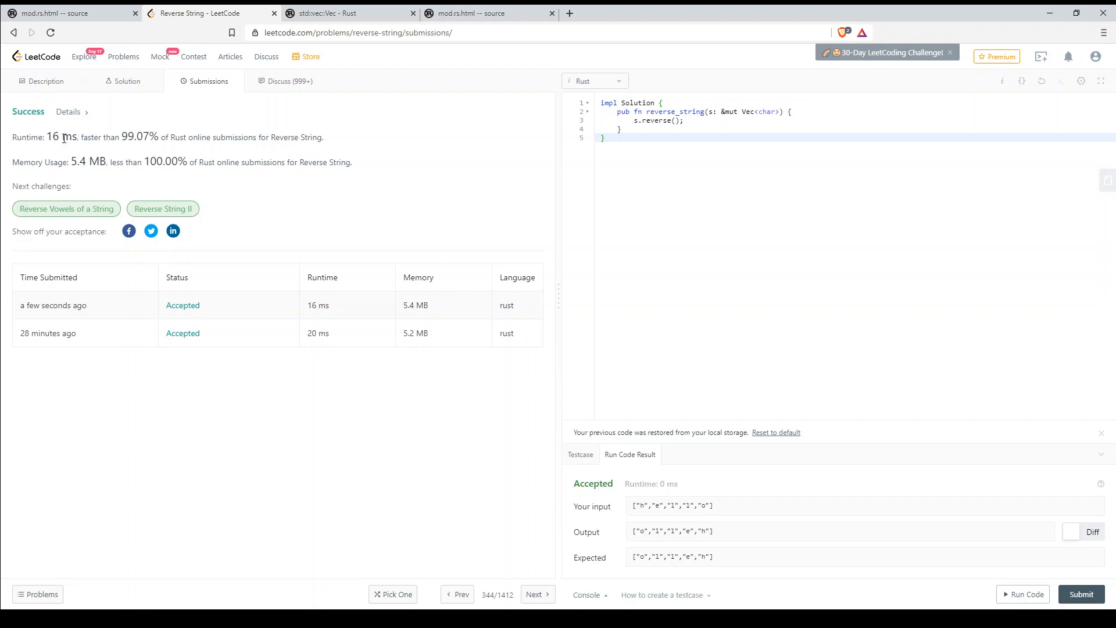
mouse_move(1088, 480)
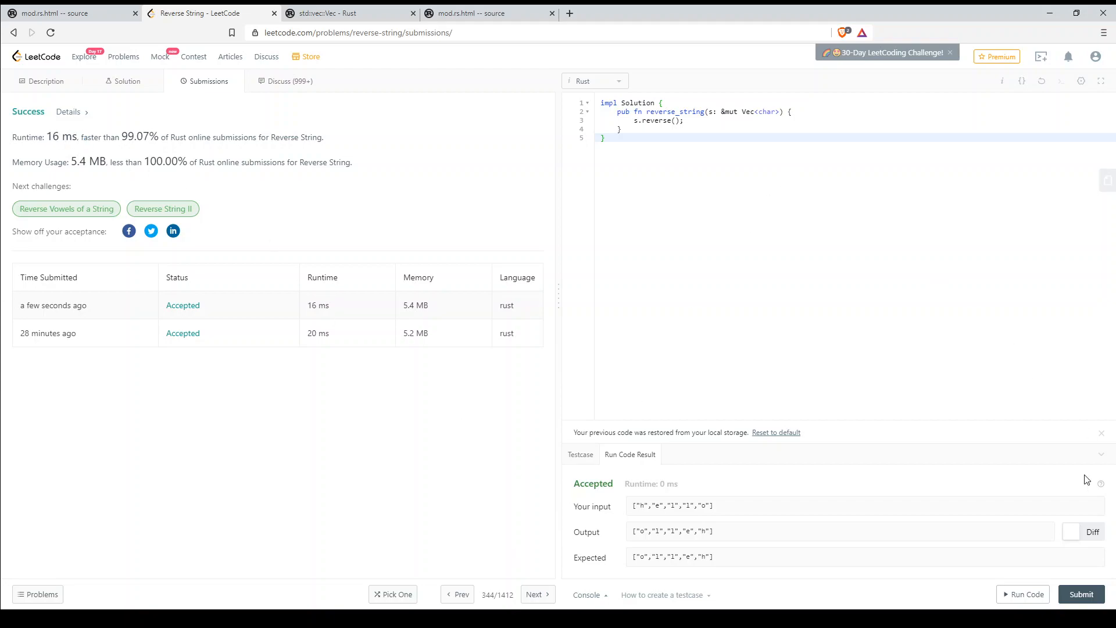